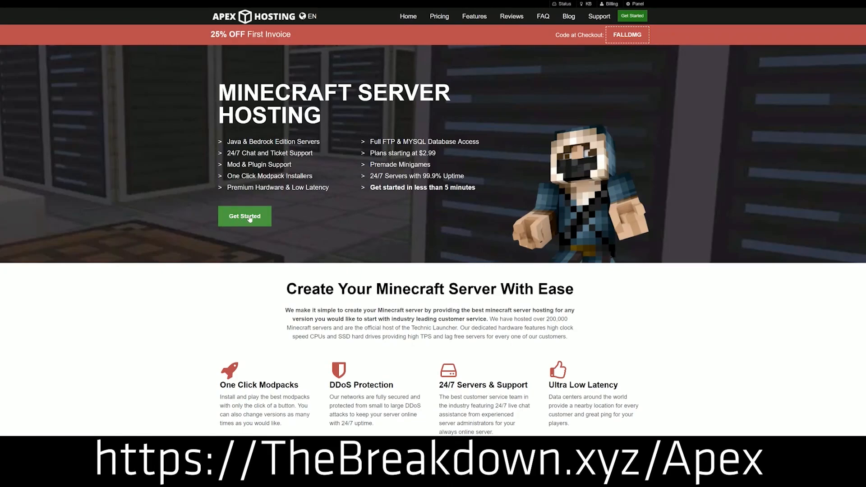
Go from the Apex Hosting homepage into the Multicraft panel for Server 2 running Paper 1.13.2
{"action": "scroll", "scroll_direction": "down", "scroll_amount": 3}
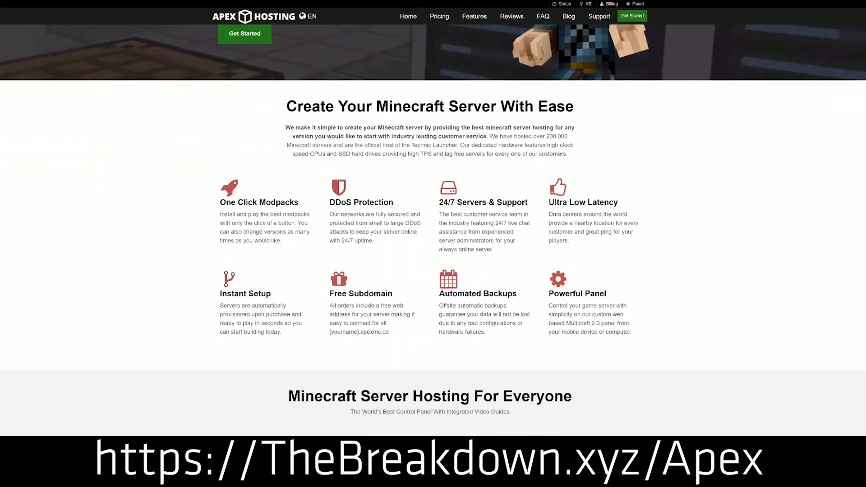
{"action": "double_click", "coordinate": [258, 202]}
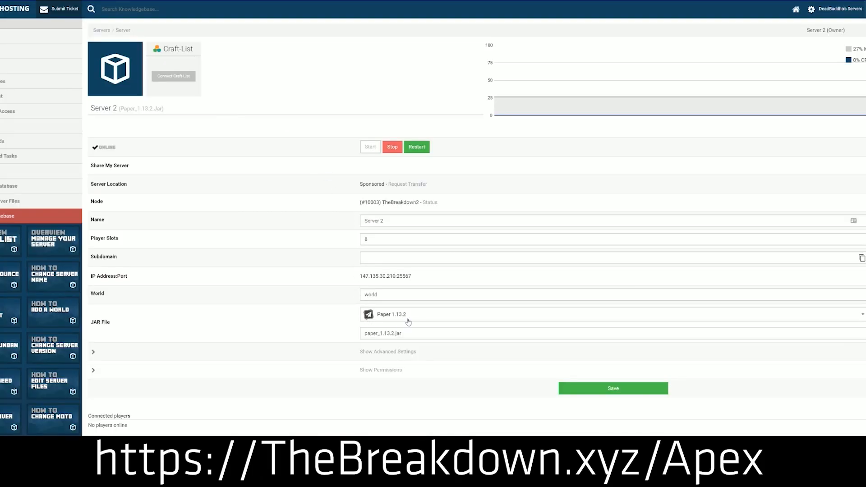
{"action": "left_click", "coordinate": [607, 314]}
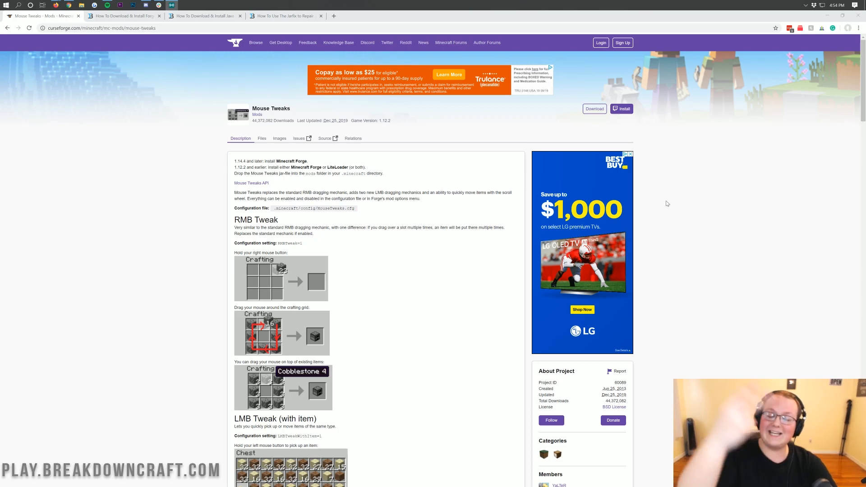
{"action": "mouse_move", "coordinate": [439, 126]}
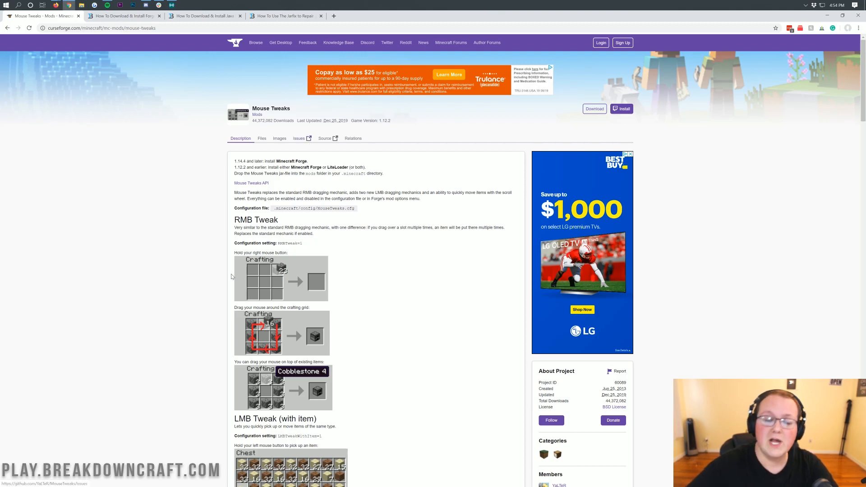
Download the Mouse Tweaks jar from Recent Files and keep it past the browser warning
{"action": "scroll", "scroll_direction": "down", "scroll_amount": 3}
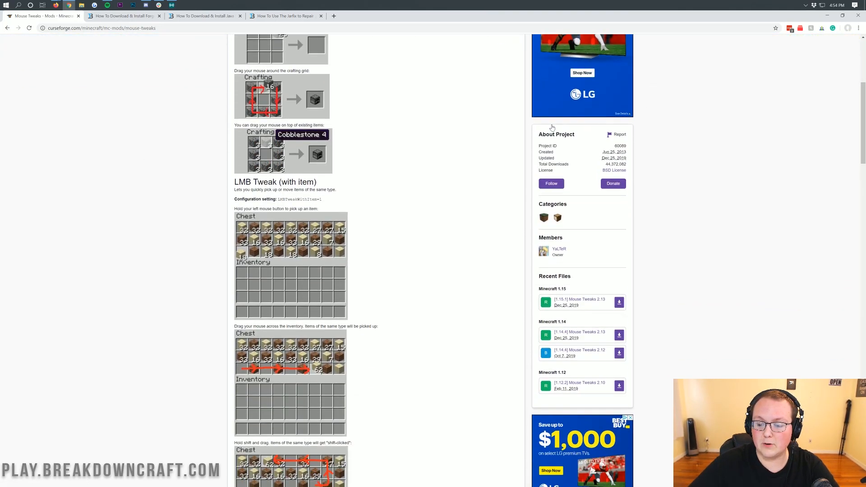
{"action": "scroll", "scroll_direction": "down", "scroll_amount": 3}
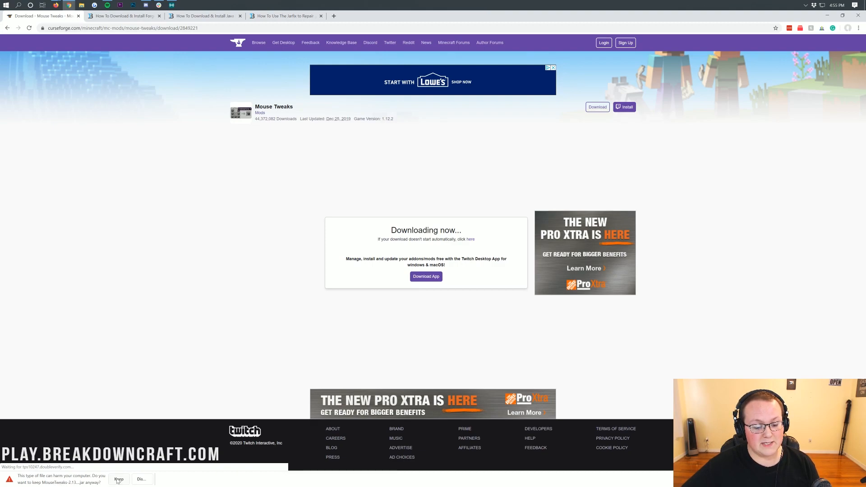
{"action": "left_click", "coordinate": [119, 478]}
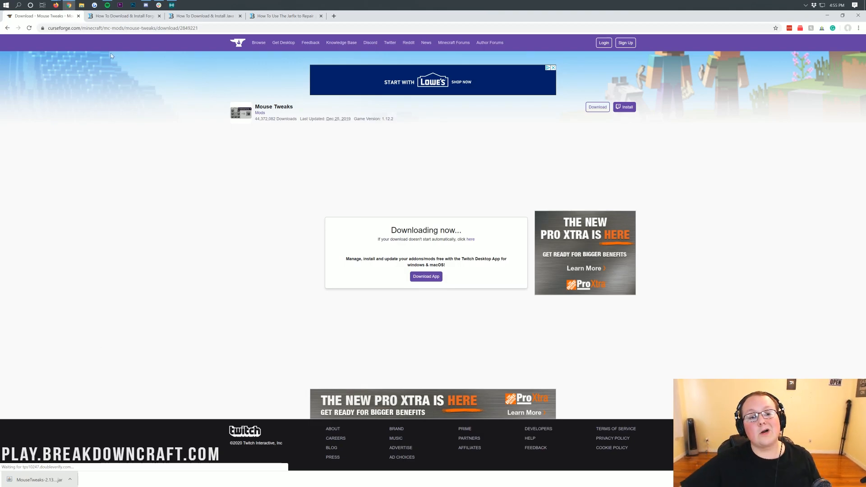
Dismiss the signup popup on the Forge guide and reach its Forge download link
{"action": "left_click", "coordinate": [123, 16]}
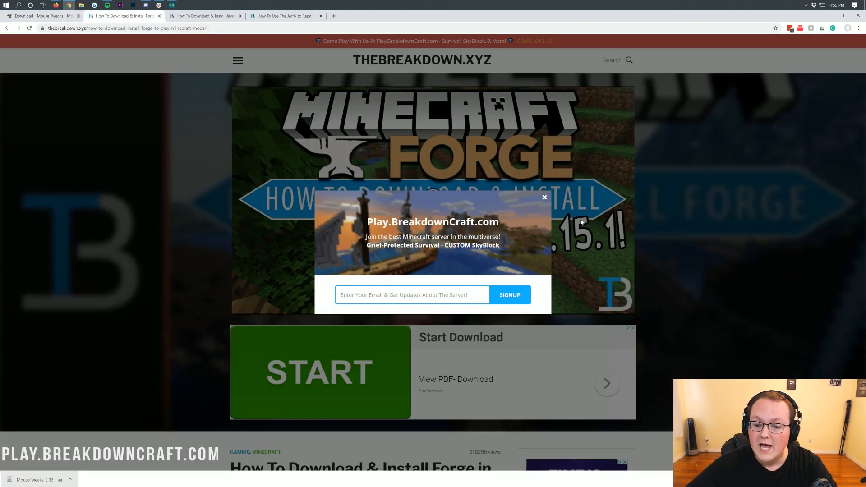
{"action": "left_click", "coordinate": [543, 198]}
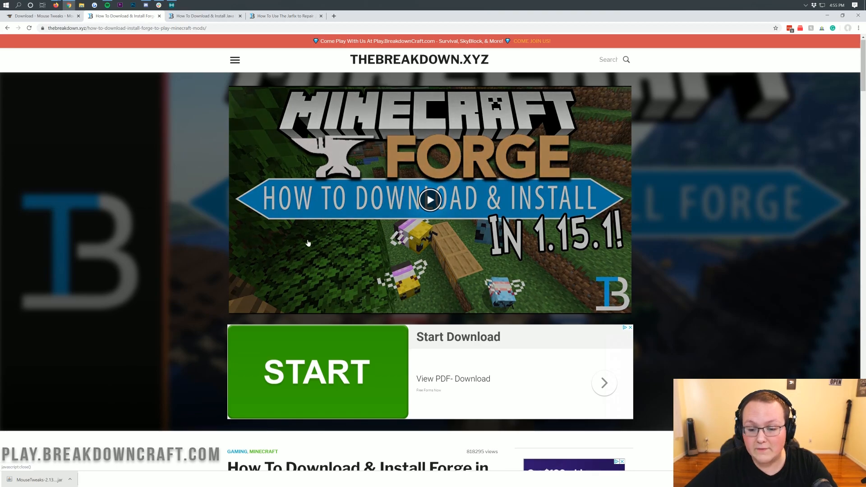
{"action": "scroll", "scroll_direction": "down", "scroll_amount": 3}
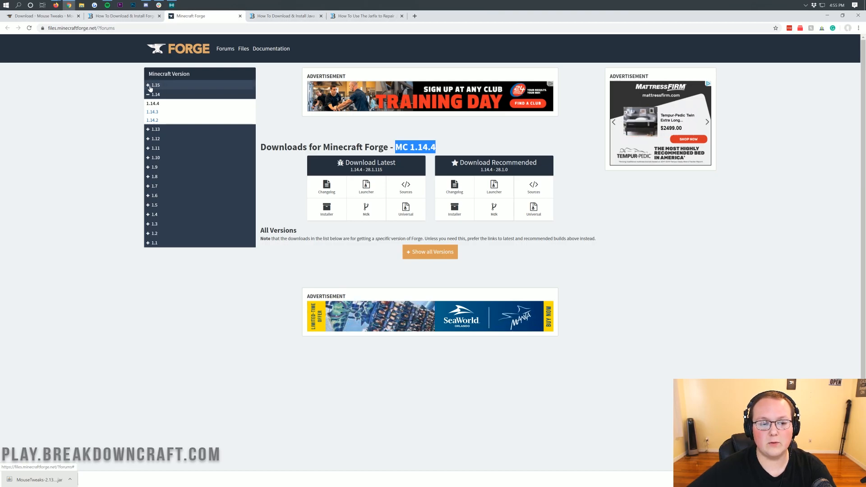
Show Forge downloads for MC 1.15.1 and start the installer download
{"action": "left_click", "coordinate": [154, 84]}
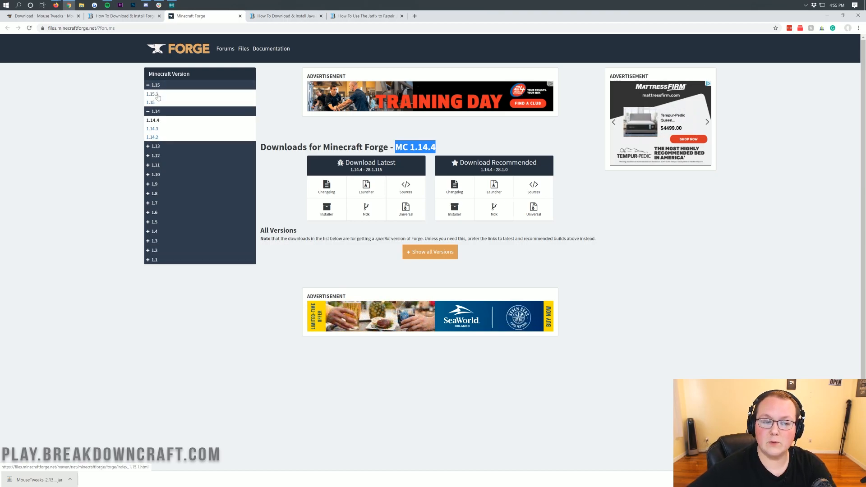
{"action": "left_click", "coordinate": [150, 94]}
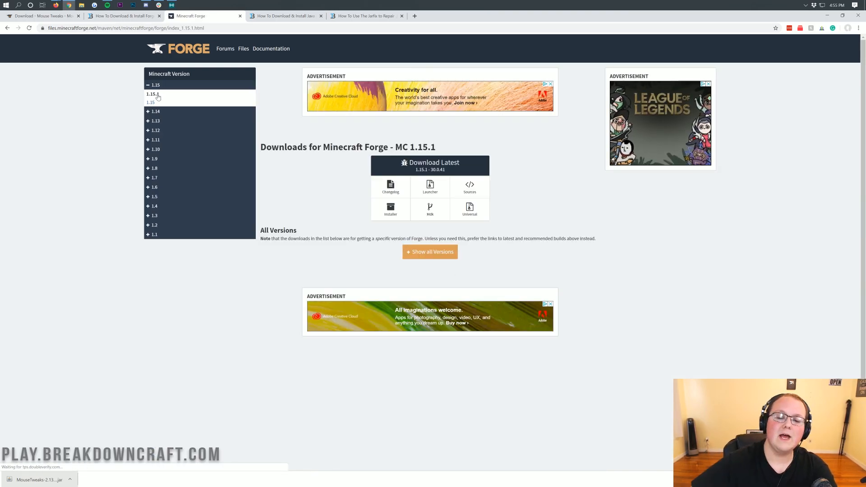
{"action": "mouse_move", "coordinate": [443, 148]}
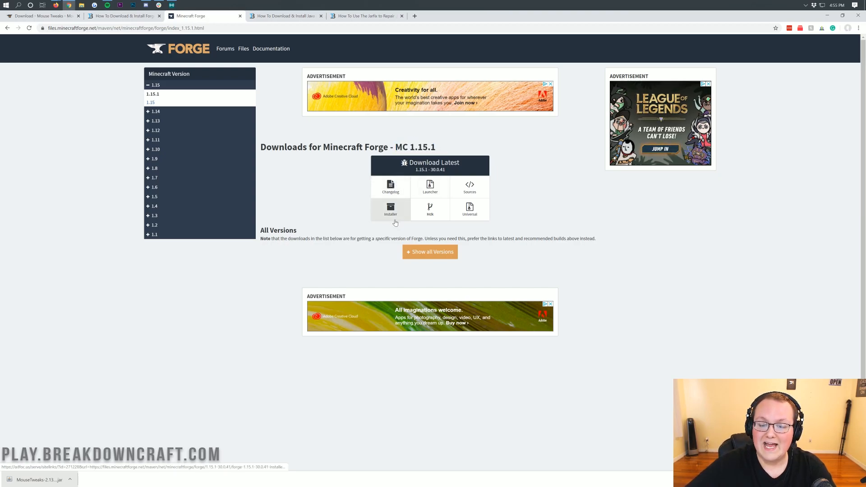
{"action": "left_click", "coordinate": [390, 211]}
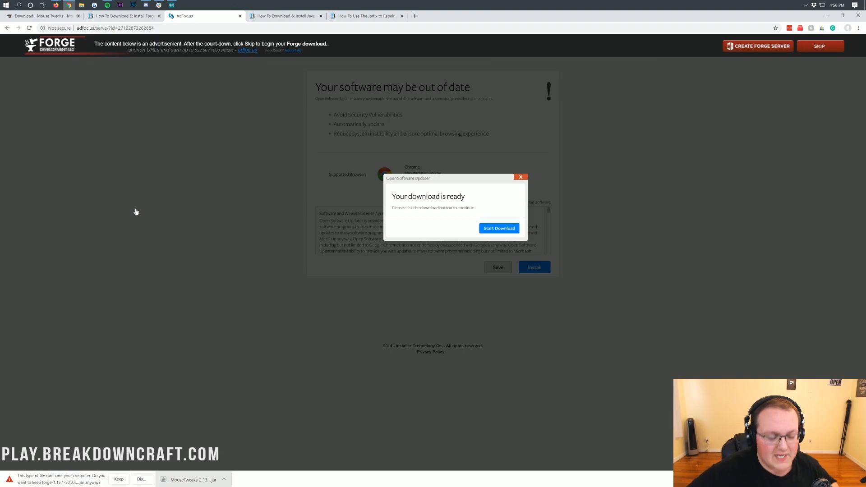
{"action": "mouse_move", "coordinate": [38, 476]}
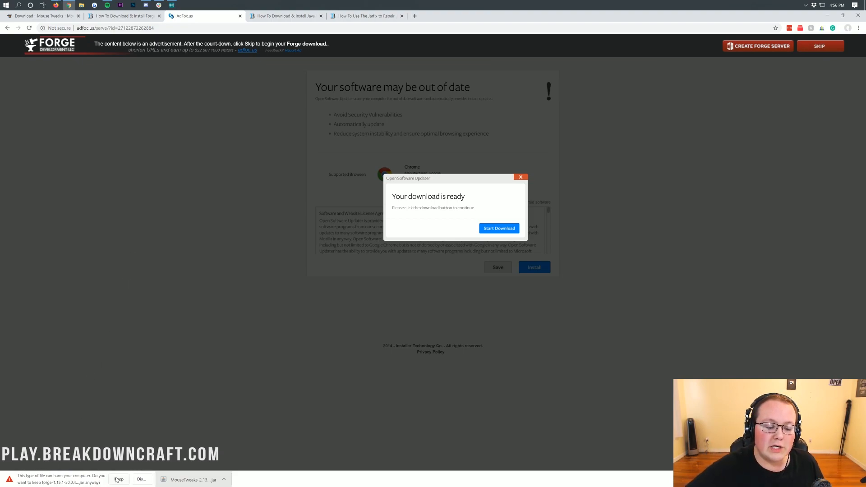
Keep the Forge 1.15.1 installer jar past the warning and switch to the Java guide
{"action": "left_click", "coordinate": [118, 479]}
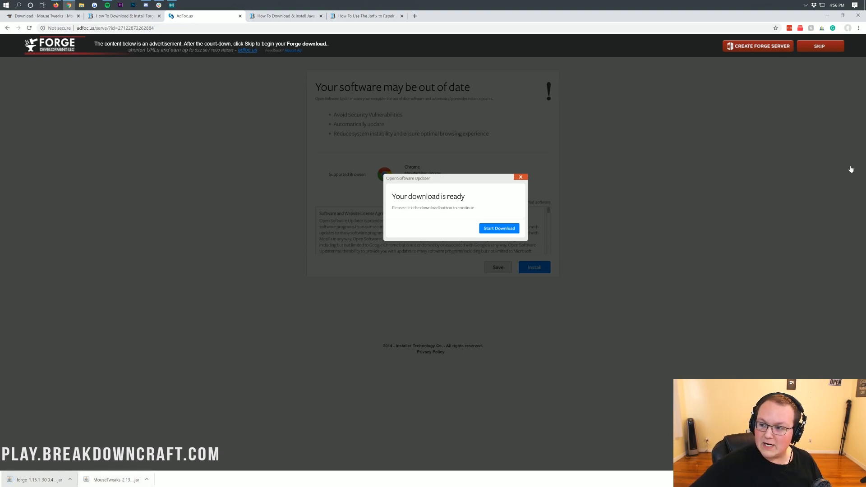
{"action": "mouse_move", "coordinate": [819, 58]}
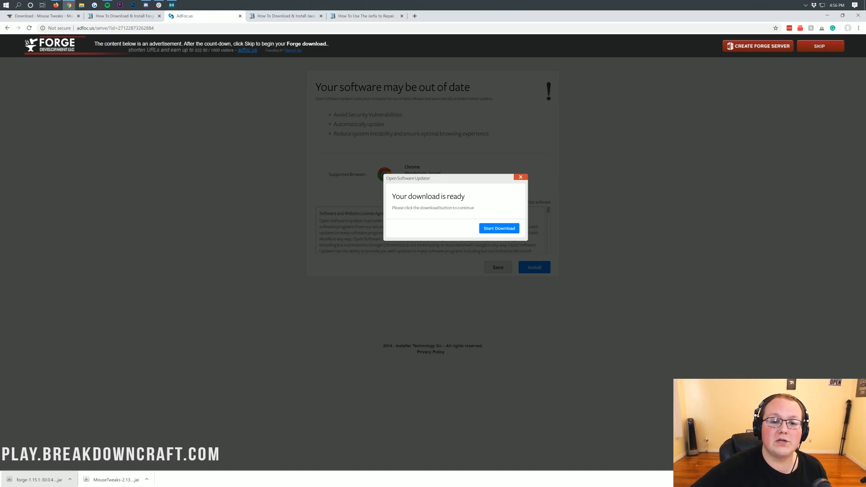
{"action": "left_click", "coordinate": [283, 15]}
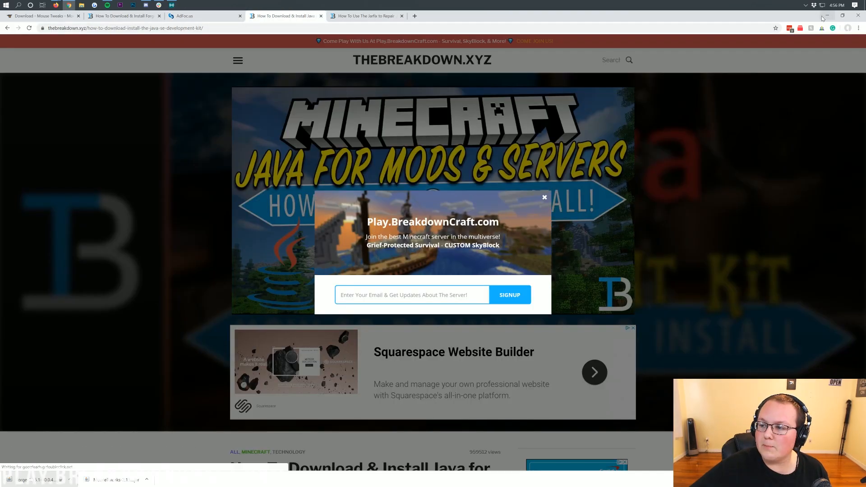
From the desktop, launch the Forge installer jar with Java(TM) Platform SE binary
{"action": "left_click", "coordinate": [827, 16]}
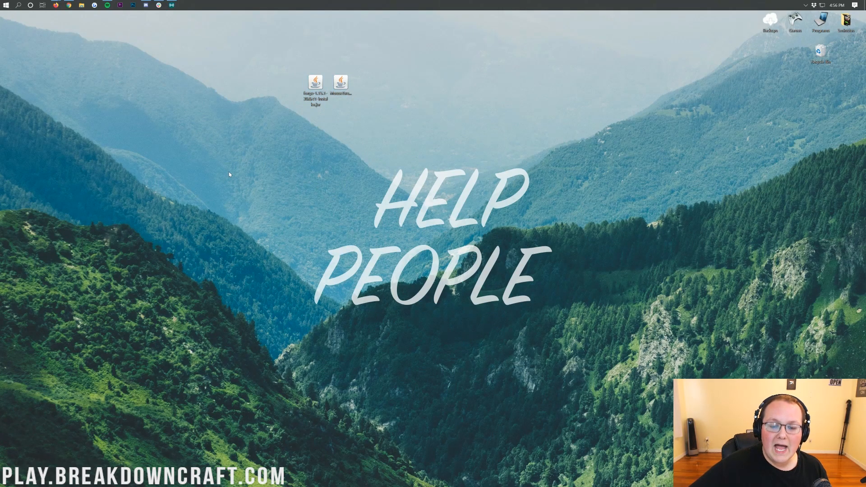
{"action": "left_click", "coordinate": [315, 85]}
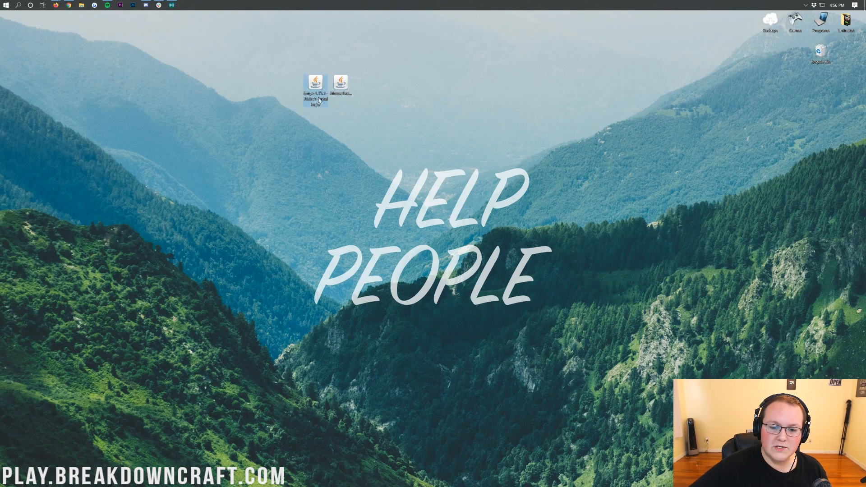
{"action": "double_click", "coordinate": [315, 82]}
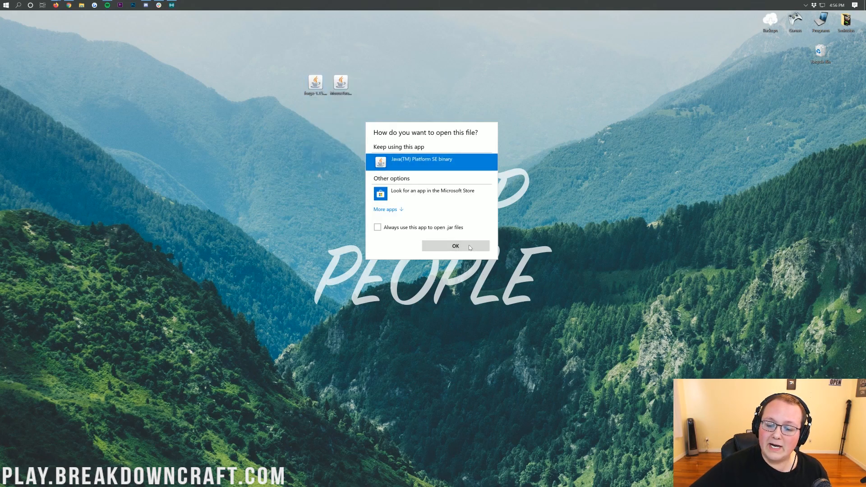
{"action": "left_click", "coordinate": [455, 245]}
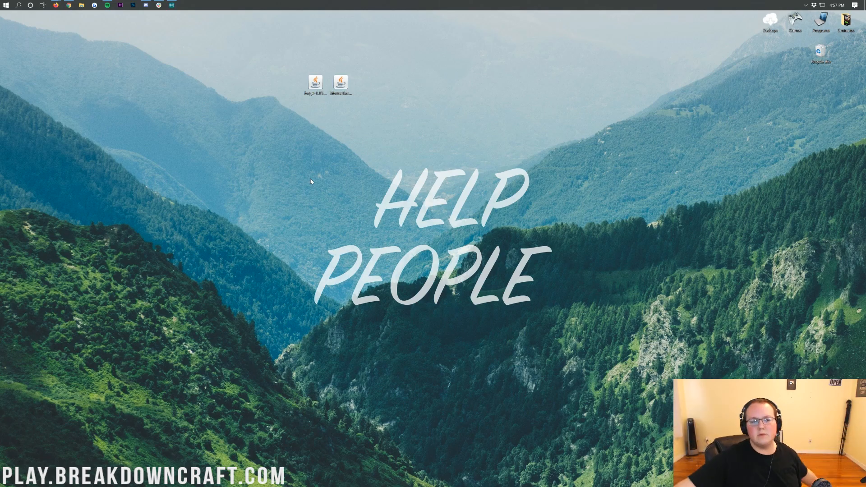
{"action": "mouse_move", "coordinate": [240, 122]}
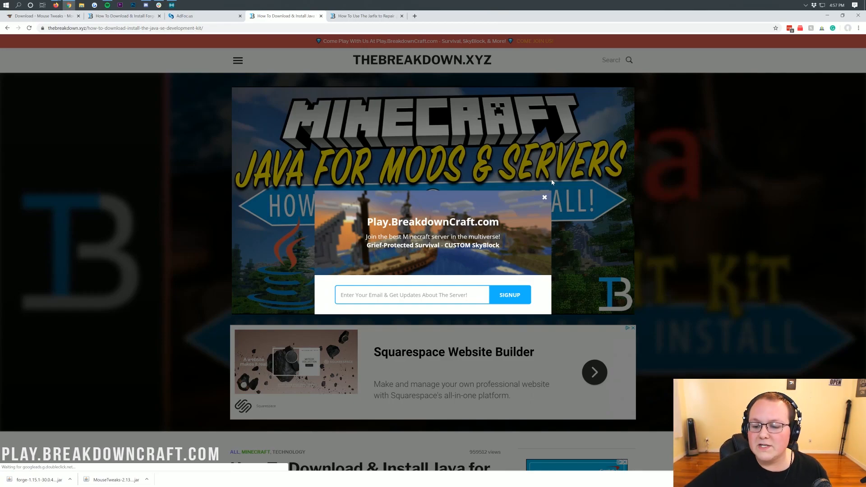
Review the Java install guide and the Jarfix .jar repair article
{"action": "left_click", "coordinate": [543, 198]}
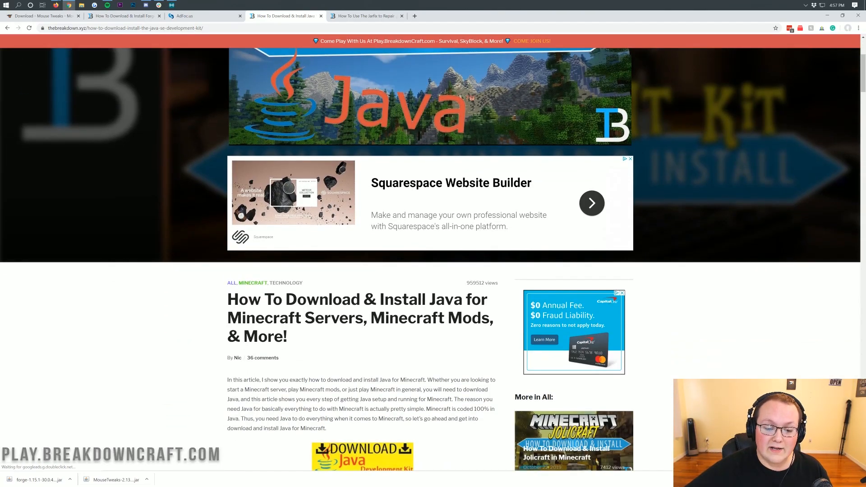
{"action": "left_click_drag", "start_coordinate": [227, 299], "coordinate": [463, 318]}
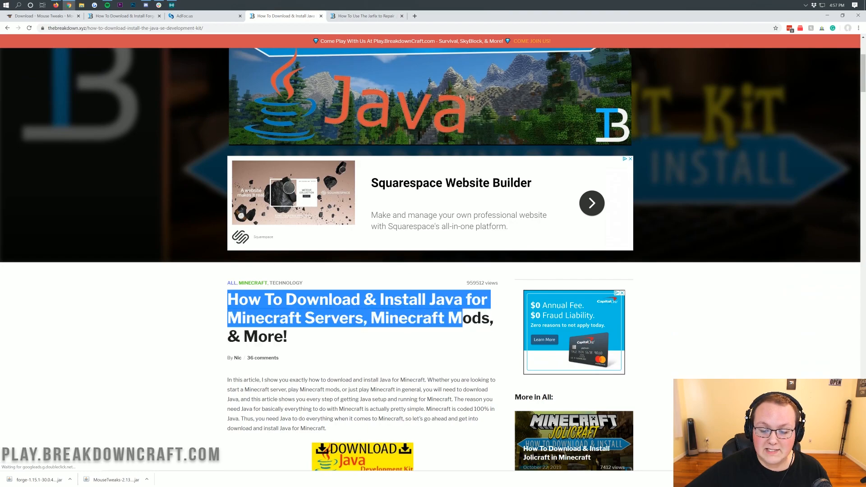
{"action": "scroll", "scroll_direction": "down", "scroll_amount": 3}
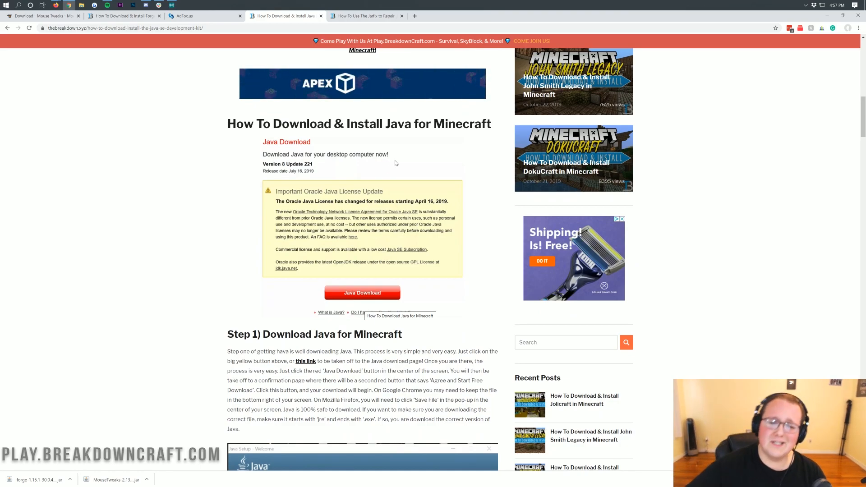
{"action": "left_click", "coordinate": [364, 16]}
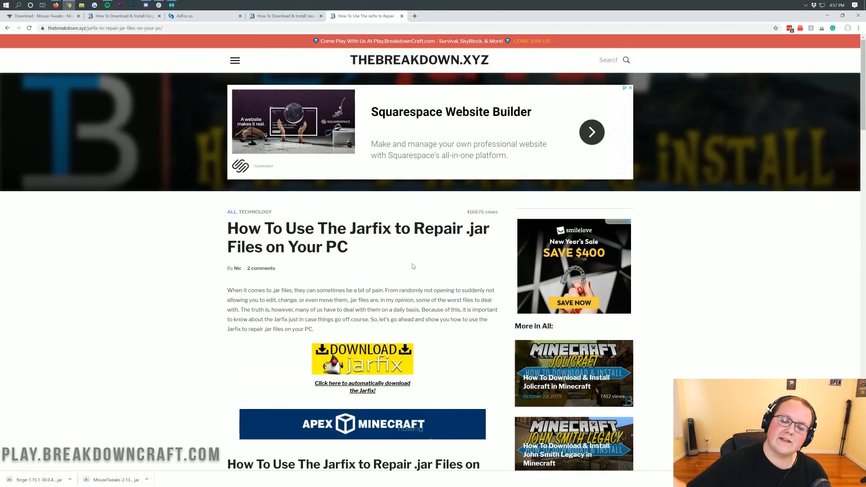
{"action": "scroll", "scroll_direction": "down", "scroll_amount": 3}
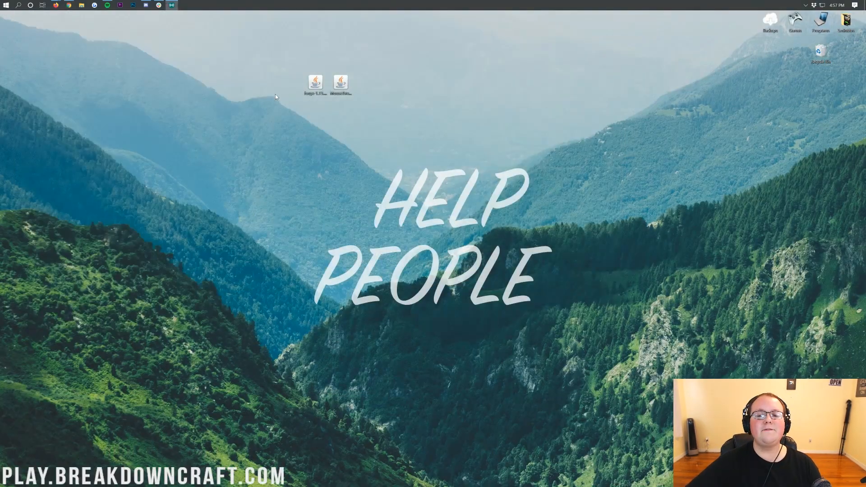
Run the Forge installer and install the 1.15.1-forge-30.0.41 client profile into the launcher
{"action": "right_click", "coordinate": [314, 82]}
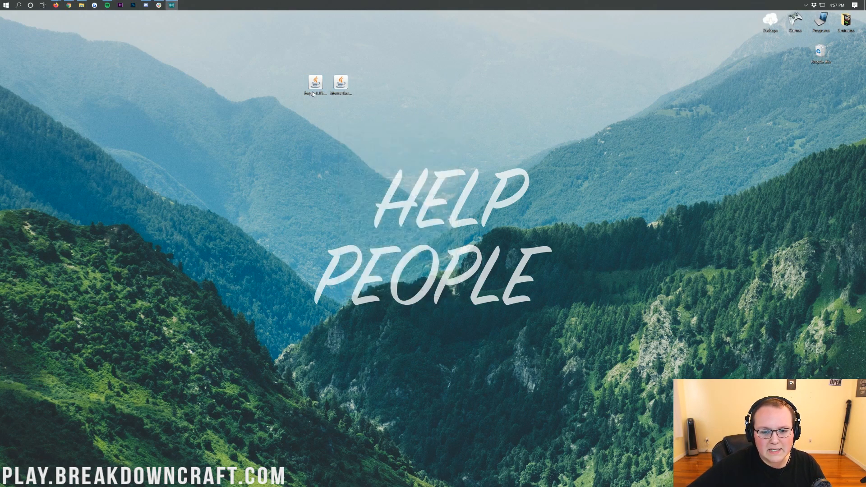
{"action": "double_click", "coordinate": [315, 83]}
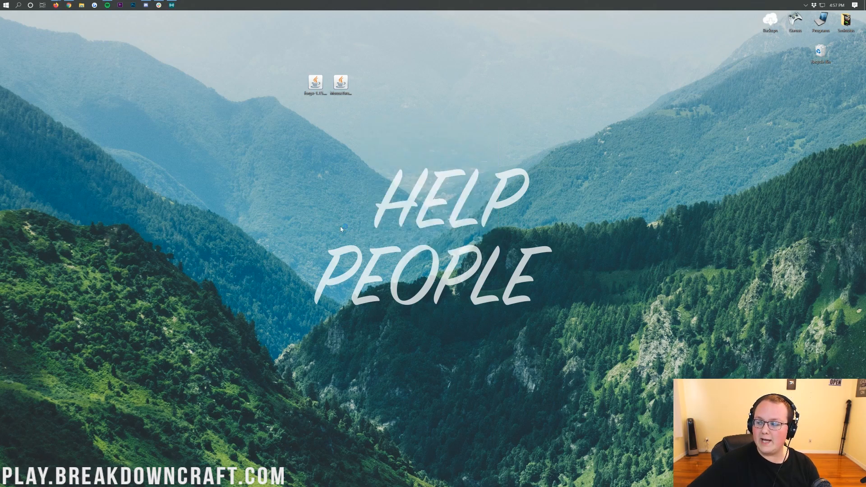
{"action": "double_click", "coordinate": [315, 82]}
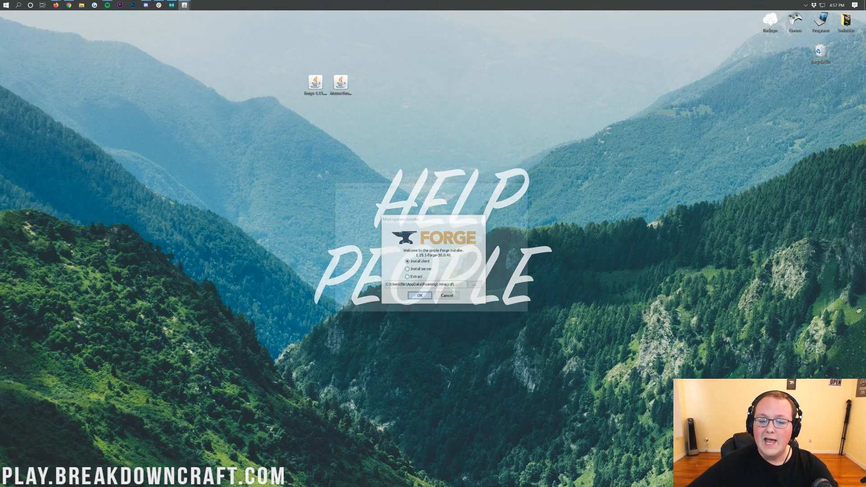
{"action": "left_click", "coordinate": [419, 295]}
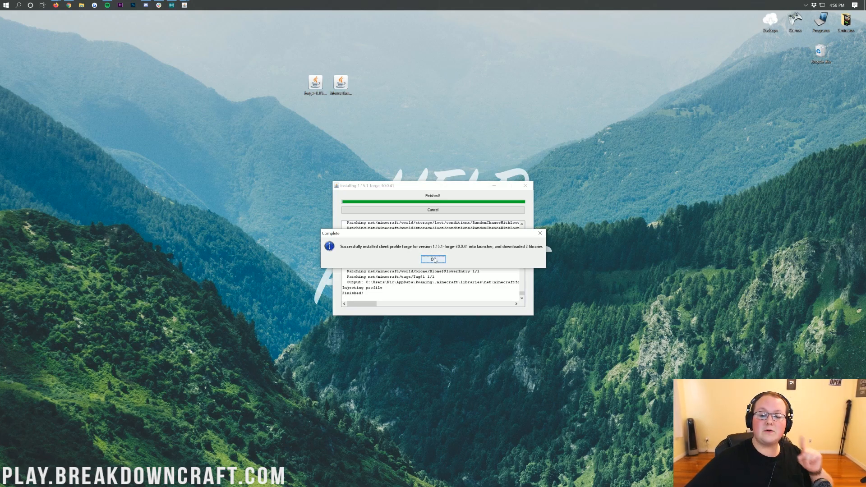
{"action": "left_click", "coordinate": [432, 260]}
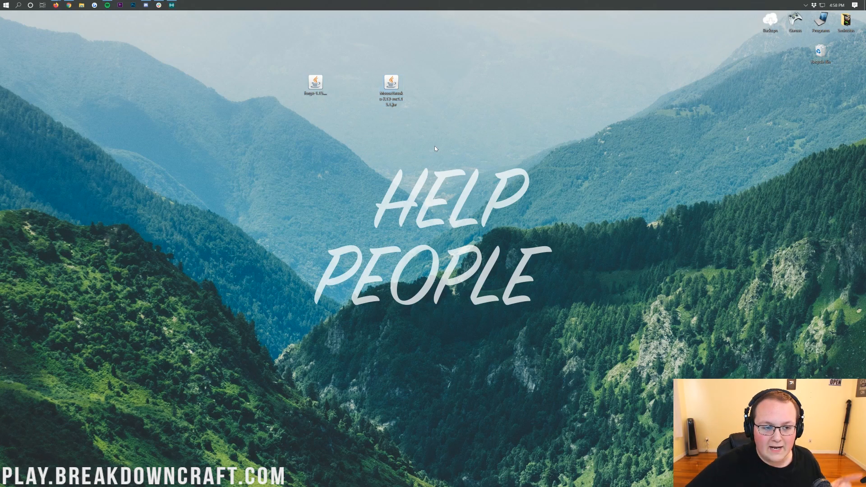
Launch Minecraft Launcher from Start and choose the forge 1.15.1 profile for play
{"action": "left_click", "coordinate": [6, 6]}
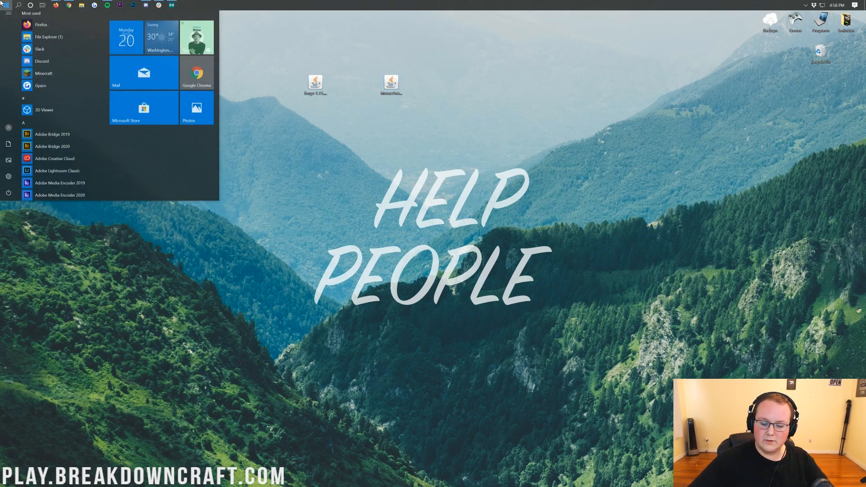
{"action": "left_click", "coordinate": [43, 73]}
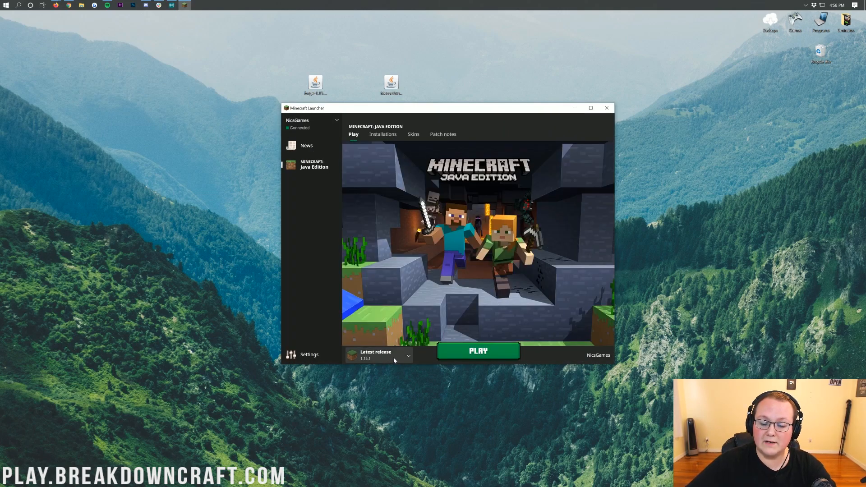
{"action": "left_click", "coordinate": [378, 355]}
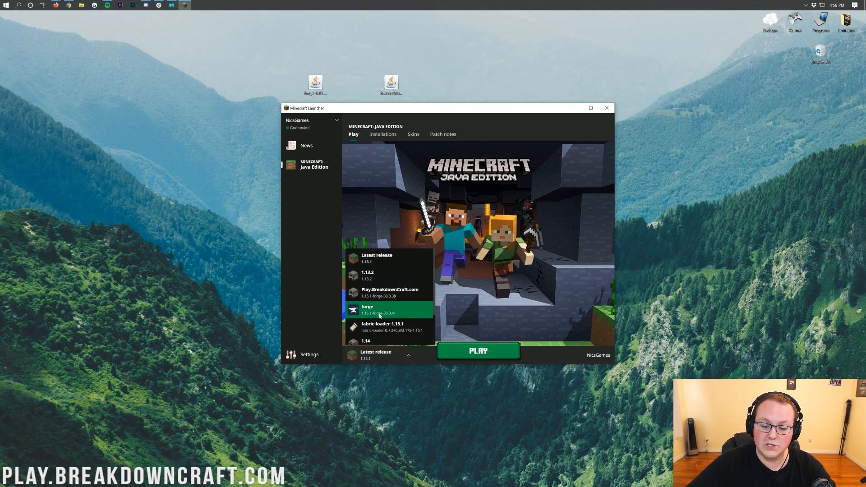
{"action": "left_click", "coordinate": [367, 309]}
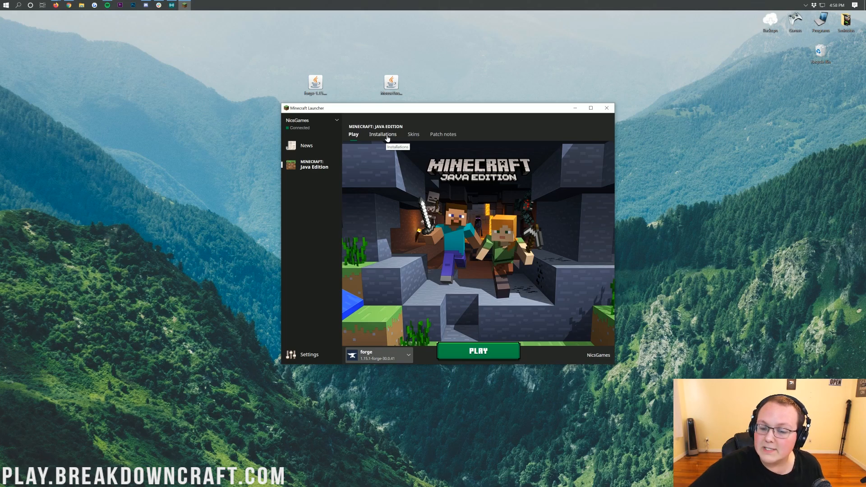
{"action": "left_click", "coordinate": [382, 135]}
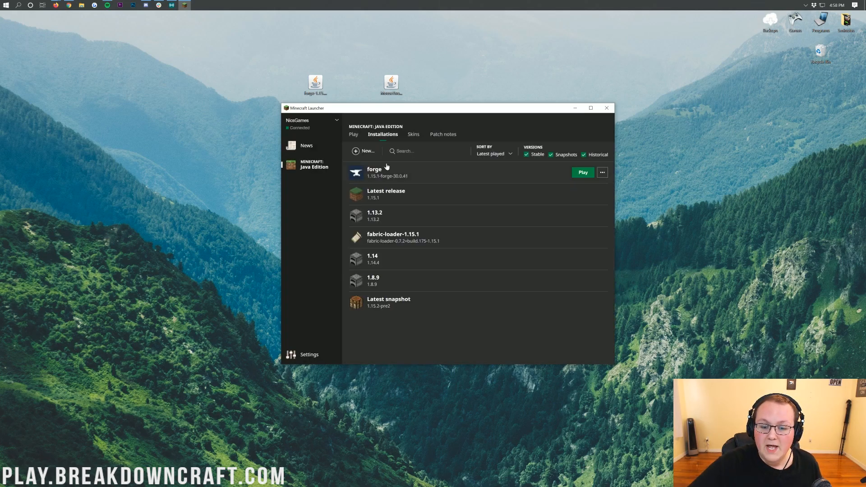
Create a new installation named Play.BreakdownCraft.com
{"action": "left_click", "coordinate": [363, 150]}
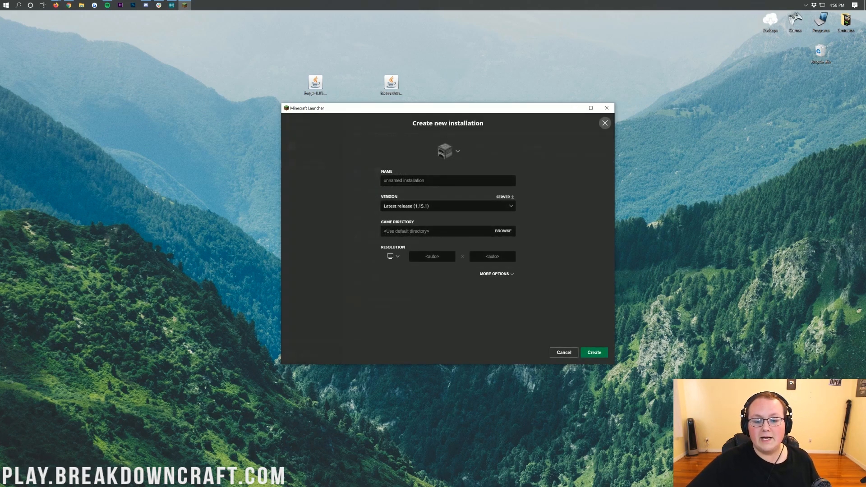
{"action": "type", "text": "P"}
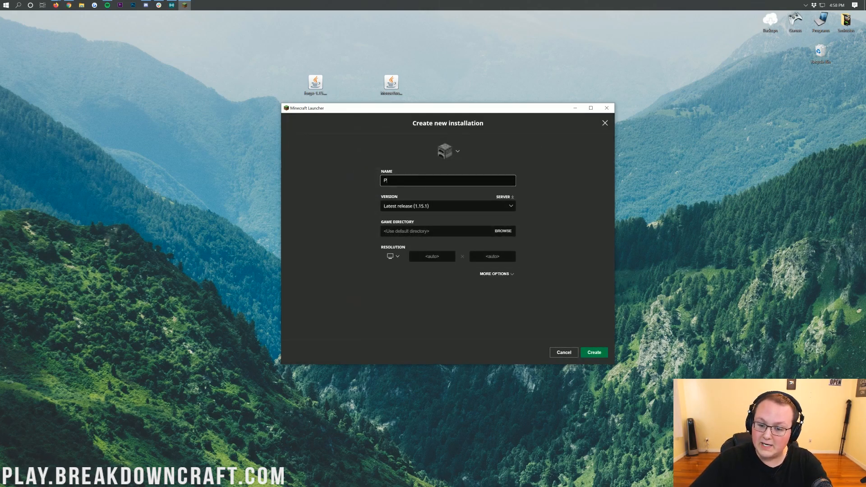
{"action": "type", "text": "lay.BreakdownCrac"}
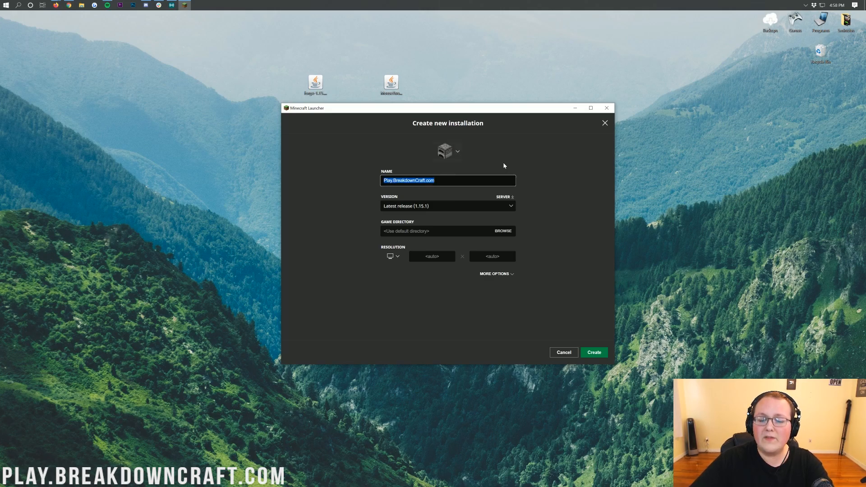
{"action": "mouse_move", "coordinate": [508, 166]}
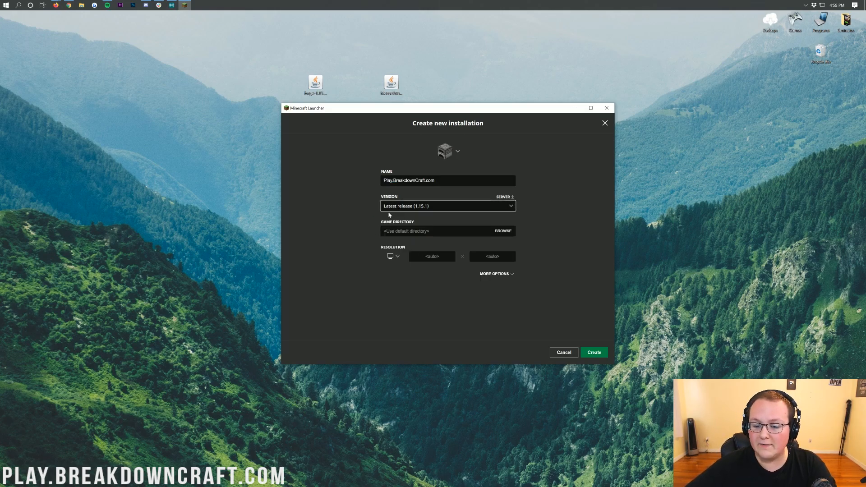
Create the installation with release 1.15.1-forge-30.0.41 at 1920x1080 resolution
{"action": "left_click", "coordinate": [448, 205]}
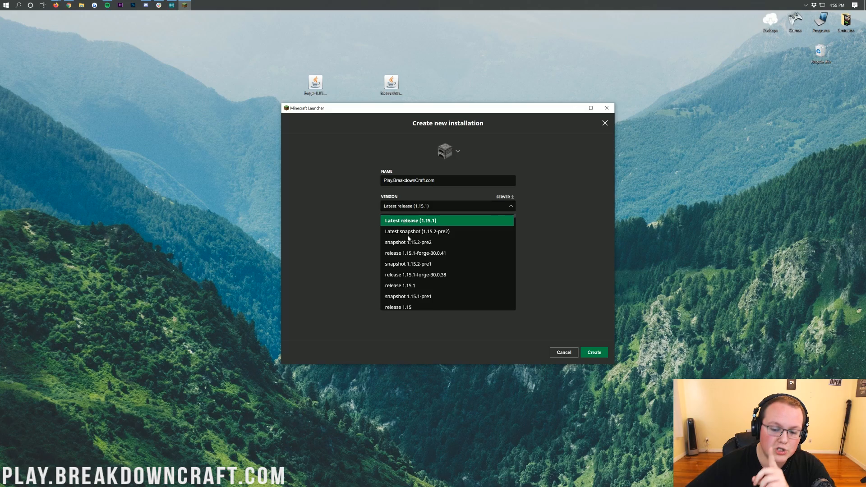
{"action": "mouse_move", "coordinate": [415, 253]}
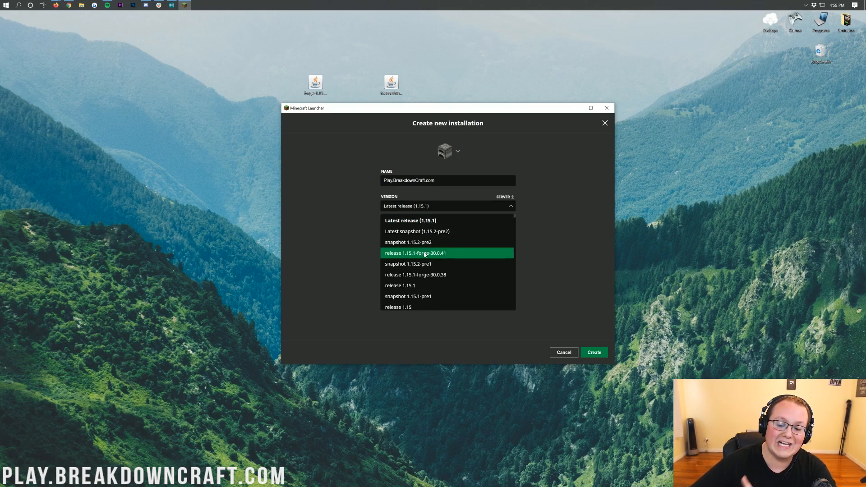
{"action": "left_click", "coordinate": [415, 252]}
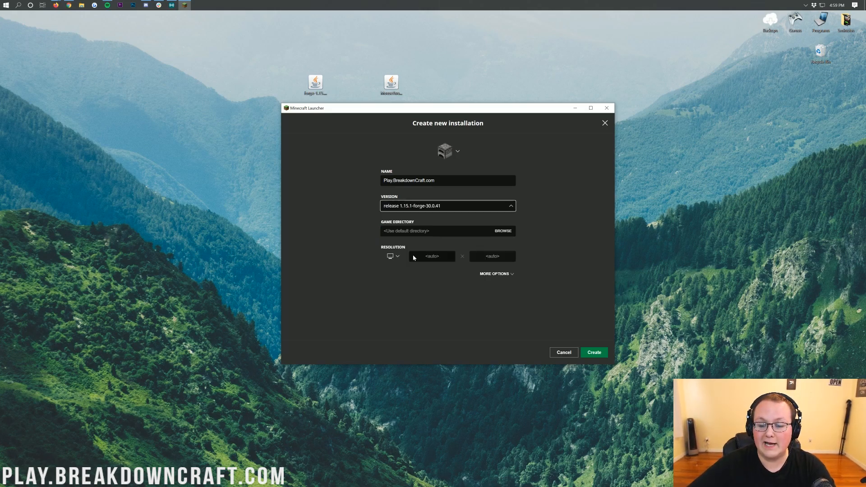
{"action": "left_click", "coordinate": [397, 255]}
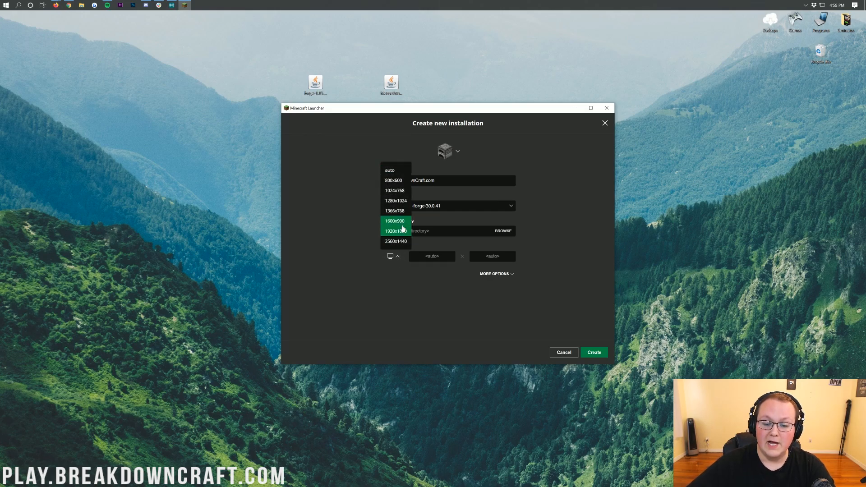
{"action": "left_click", "coordinate": [395, 230]}
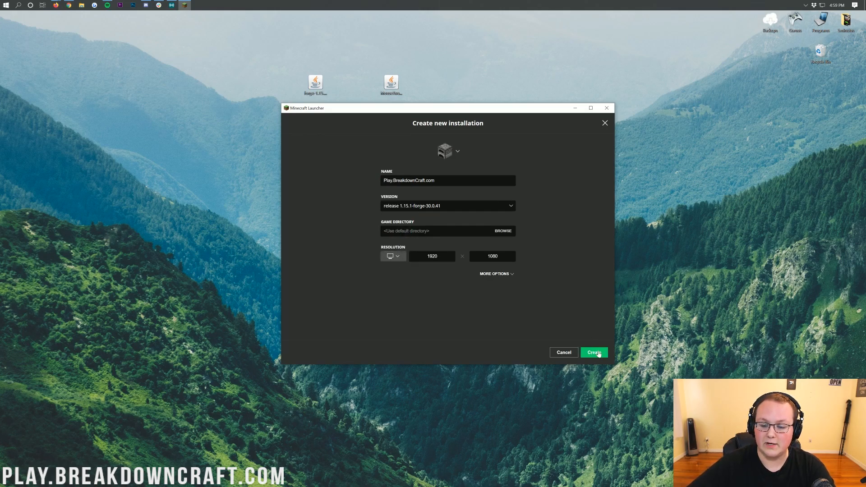
{"action": "left_click", "coordinate": [594, 352]}
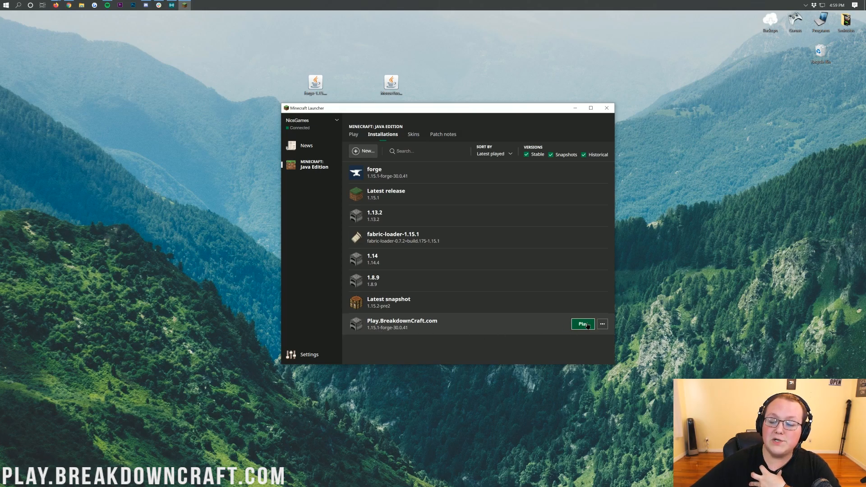
Launch the Play.BreakdownCraft.com installation to reach the Forge title screen
{"action": "left_click", "coordinate": [581, 324]}
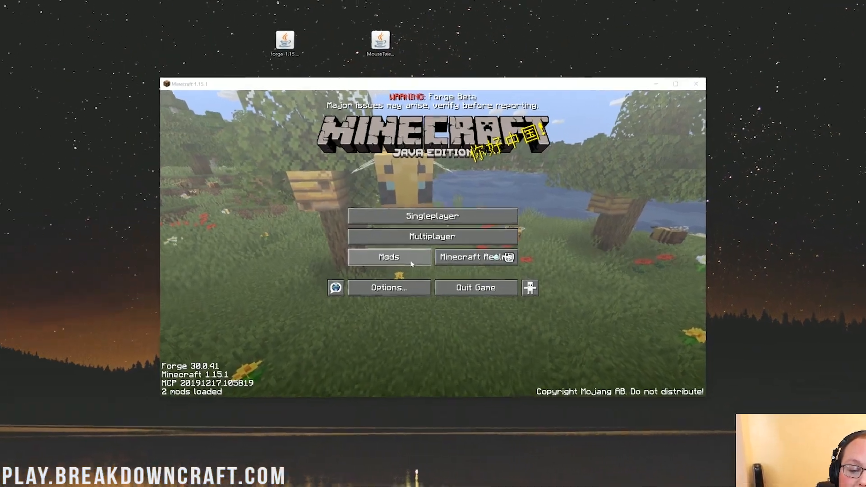
Move MouseTweaks-2.13-mc1.15.1.jar from the desktop into the .minecraft mods folder and close Explorer
{"action": "left_click", "coordinate": [388, 257]}
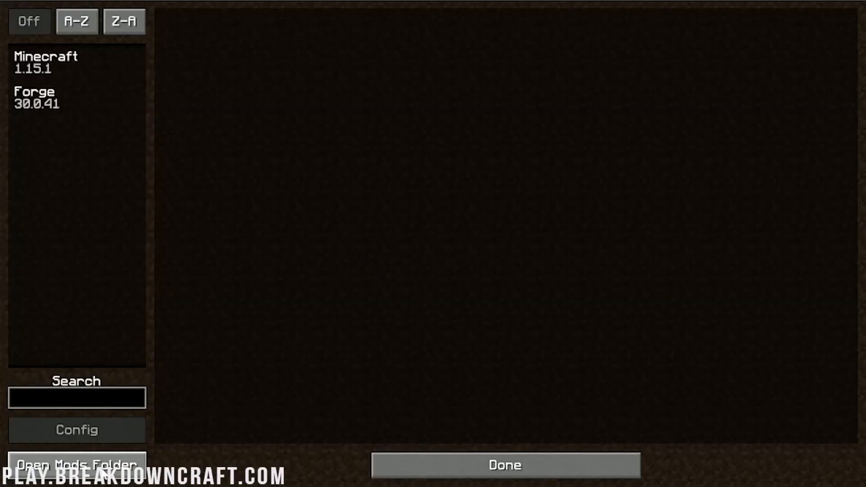
{"action": "left_click", "coordinate": [77, 462]}
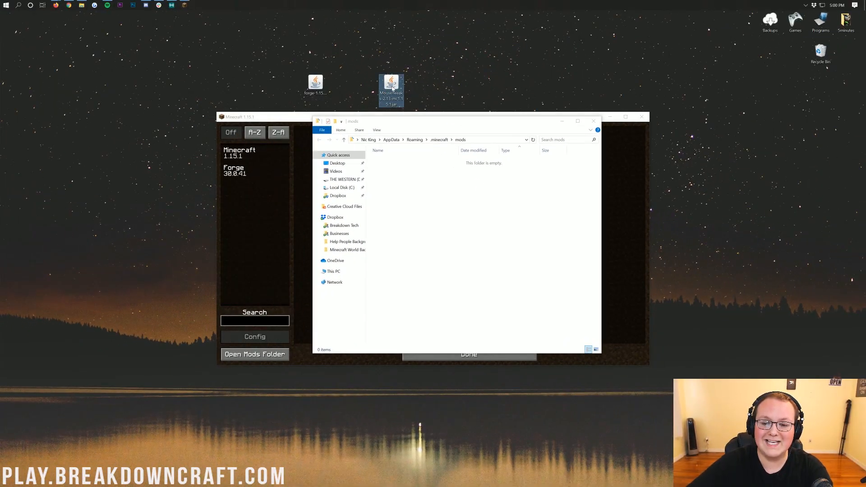
{"action": "left_click_drag", "start_coordinate": [390, 88], "coordinate": [428, 182]}
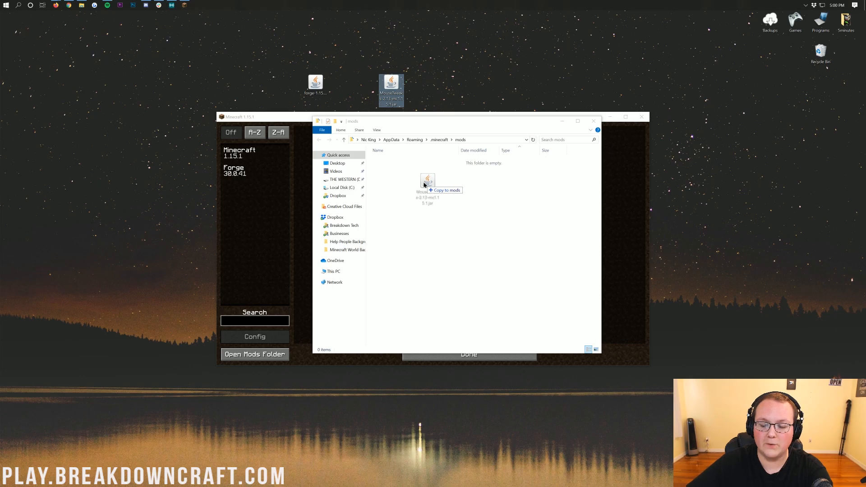
{"action": "left_click_drag", "start_coordinate": [391, 89], "coordinate": [442, 182]}
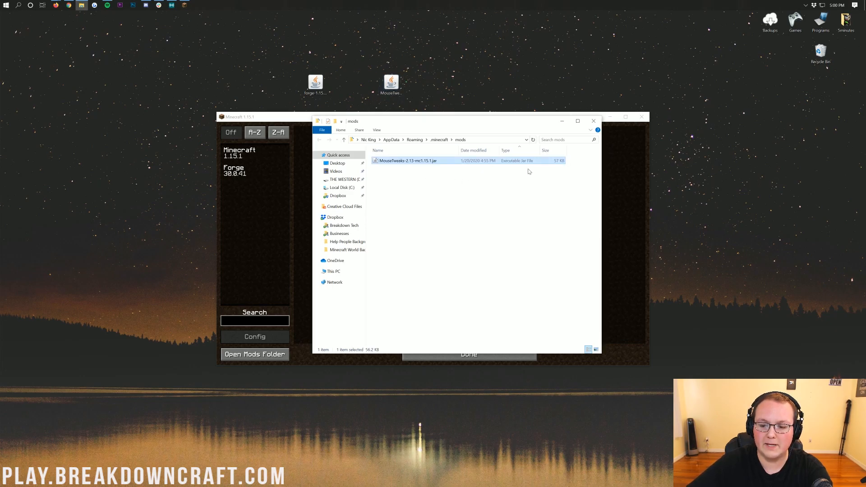
{"action": "left_click", "coordinate": [593, 120]}
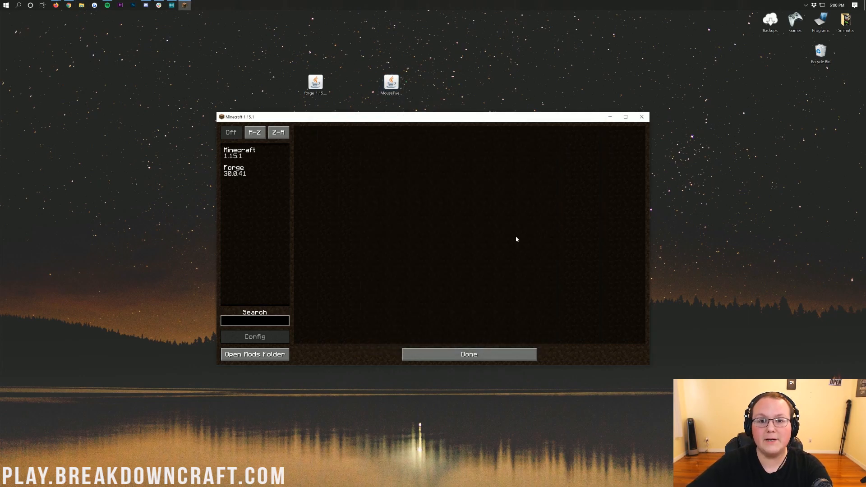
Close Minecraft, reopen the launcher and relaunch with the Forge profile
{"action": "left_click", "coordinate": [625, 116]}
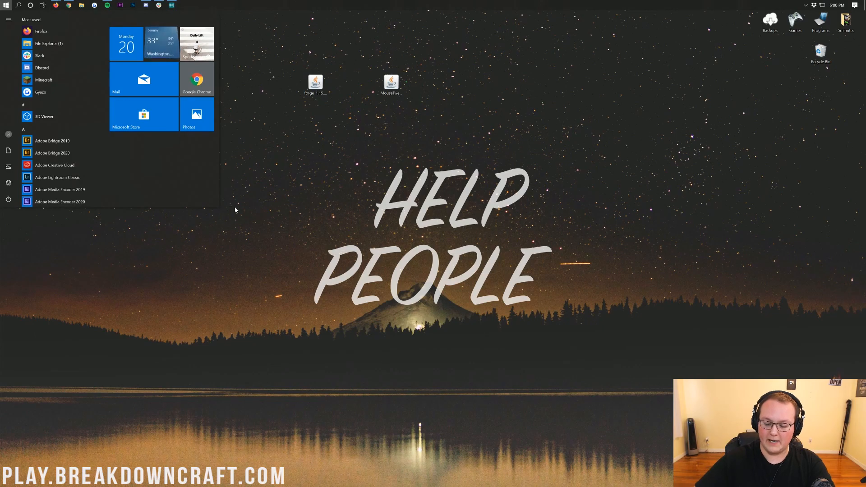
{"action": "left_click", "coordinate": [44, 79]}
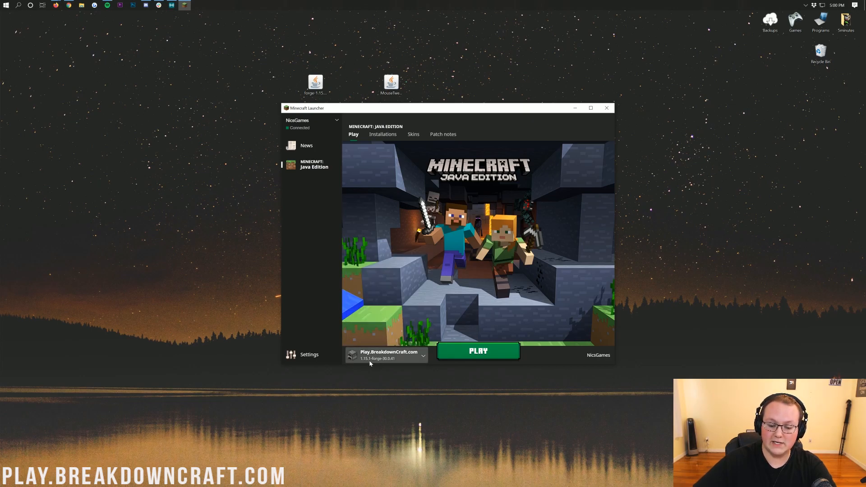
{"action": "left_click", "coordinate": [478, 350]}
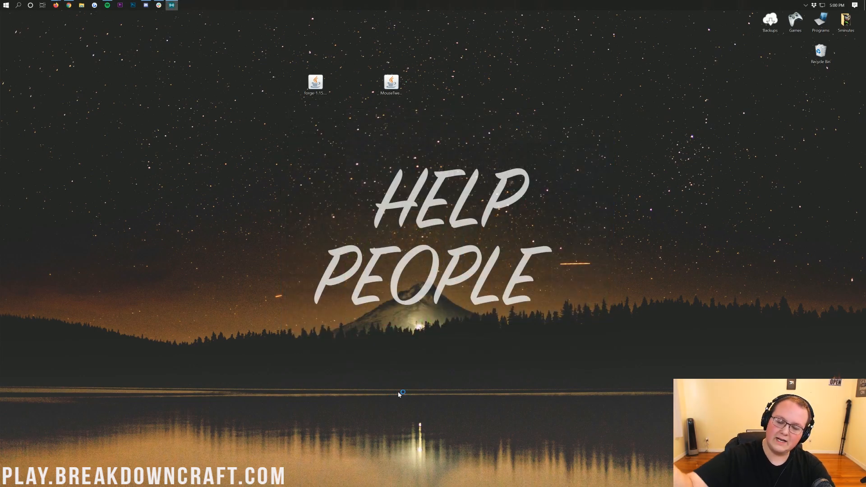
Wait for Minecraft with Forge 30.0.41 to finish loading to the main menu
{"action": "double_click", "coordinate": [315, 83]}
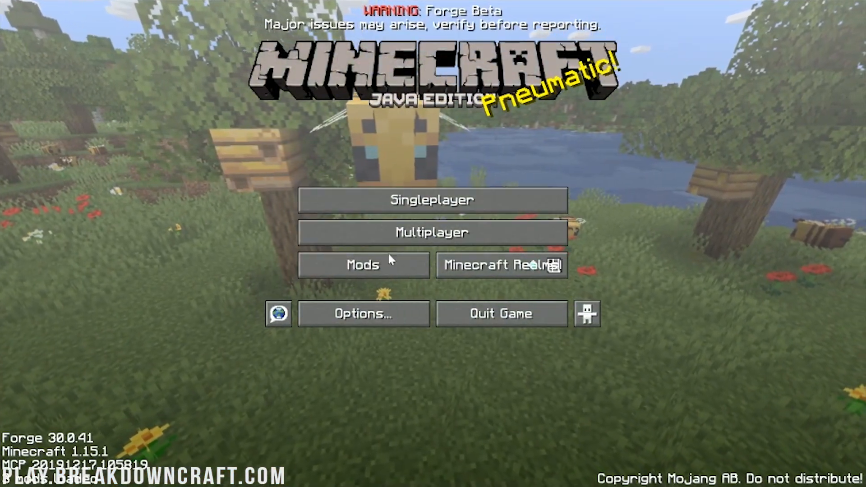
Confirm Mouse Tweaks 2.13 in the loaded mods list and return to the title screen
{"action": "left_click", "coordinate": [363, 265]}
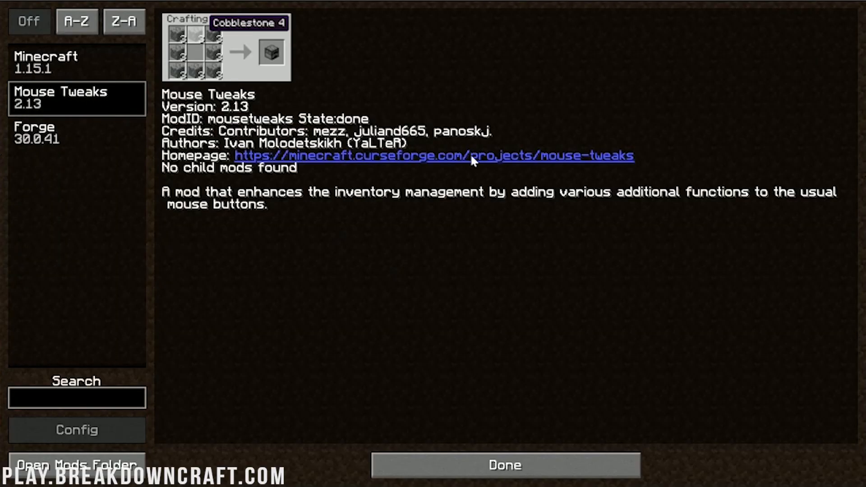
{"action": "left_click", "coordinate": [503, 464]}
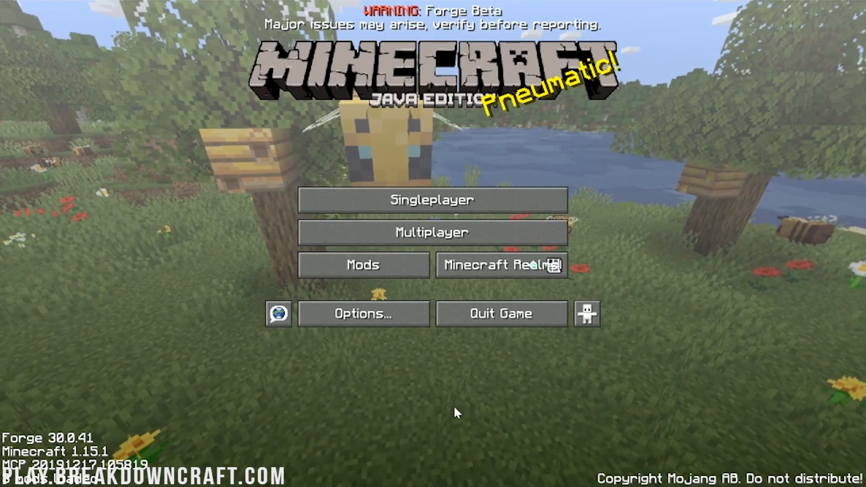
Enter a singleplayer world, pause it and switch to the browser
{"action": "left_click", "coordinate": [432, 200]}
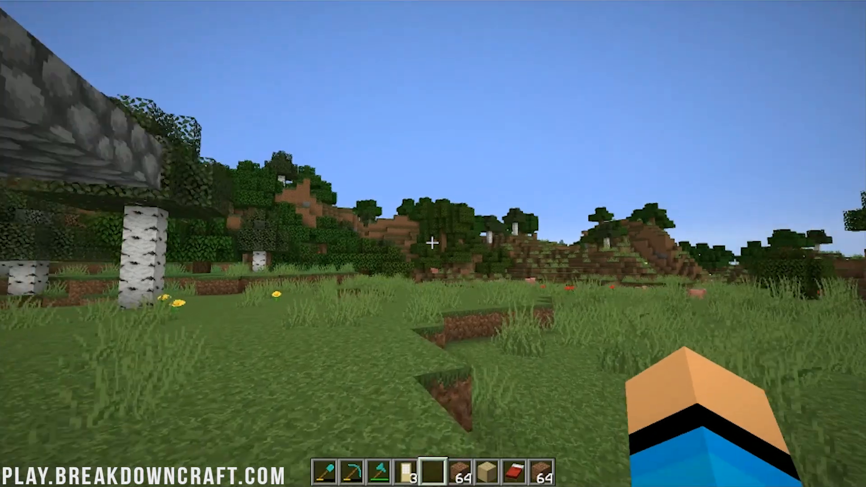
{"action": "key", "text": "e"}
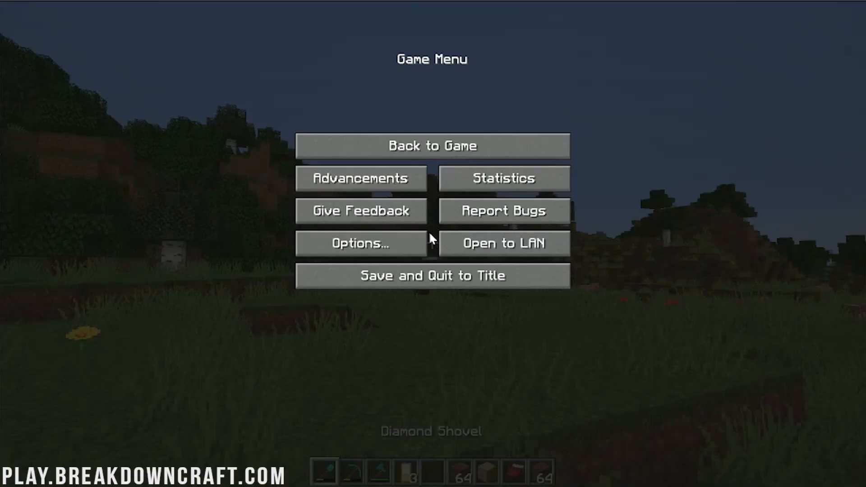
{"action": "left_click", "coordinate": [431, 145]}
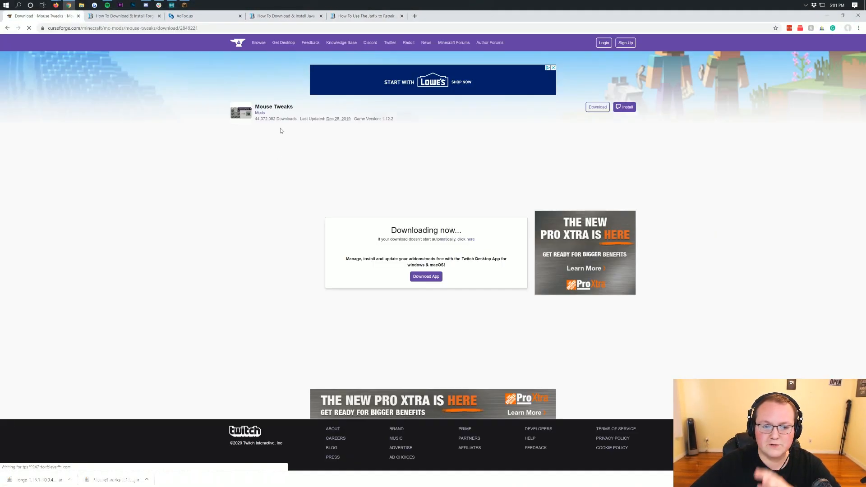
View the Mouse Tweaks CurseForge project page and its feature demonstrations
{"action": "left_click", "coordinate": [8, 28]}
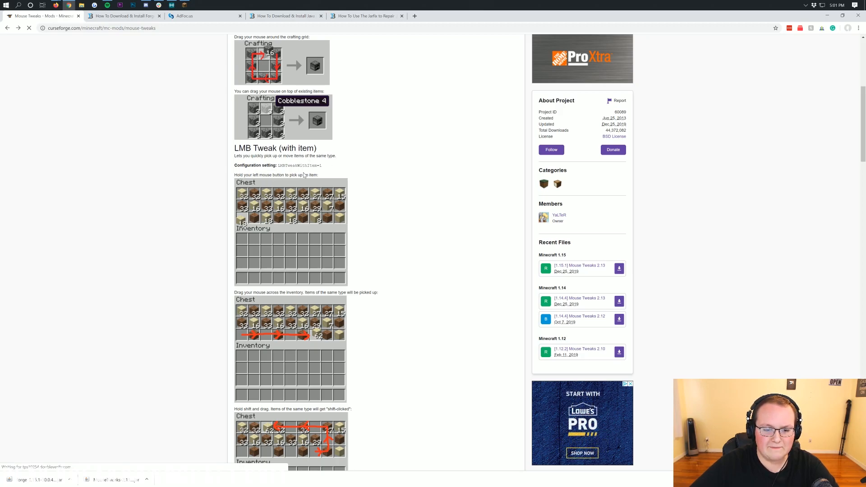
{"action": "mouse_move", "coordinate": [329, 220]}
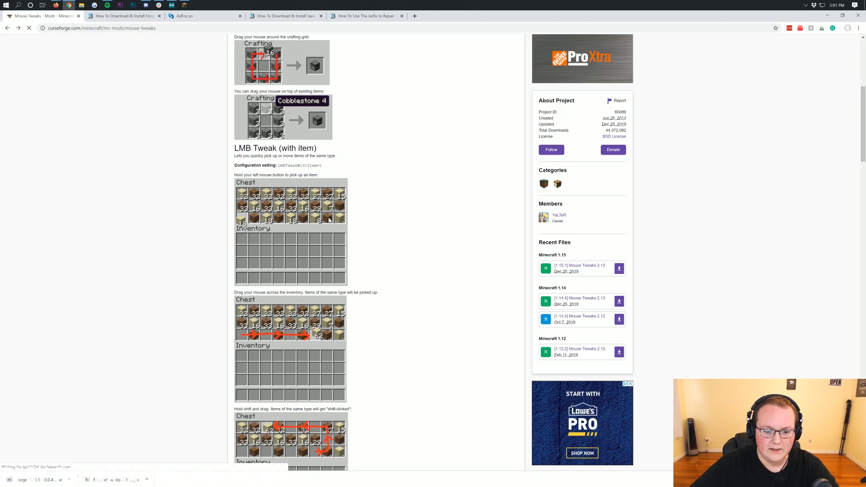
{"action": "mouse_move", "coordinate": [317, 299]}
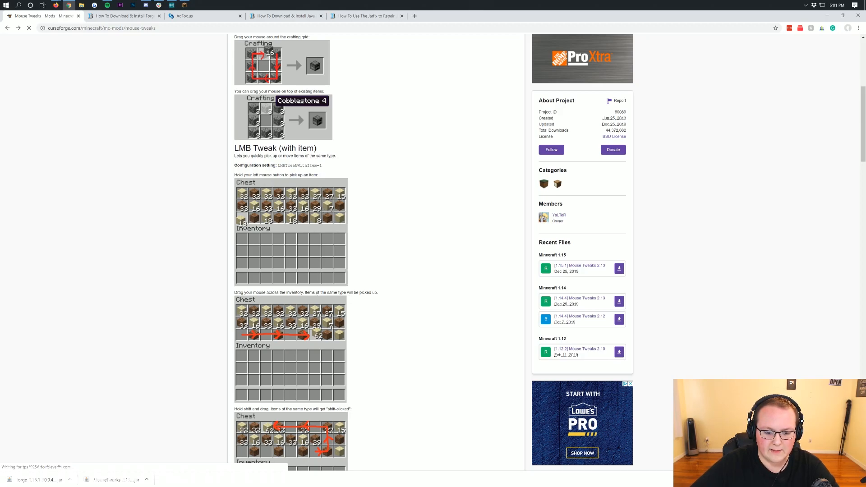
{"action": "scroll", "scroll_direction": "down", "scroll_amount": 3}
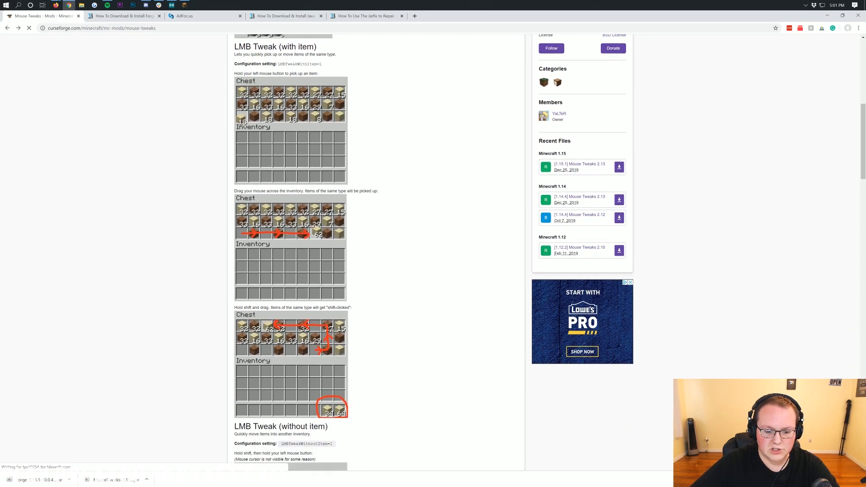
{"action": "mouse_move", "coordinate": [308, 312]}
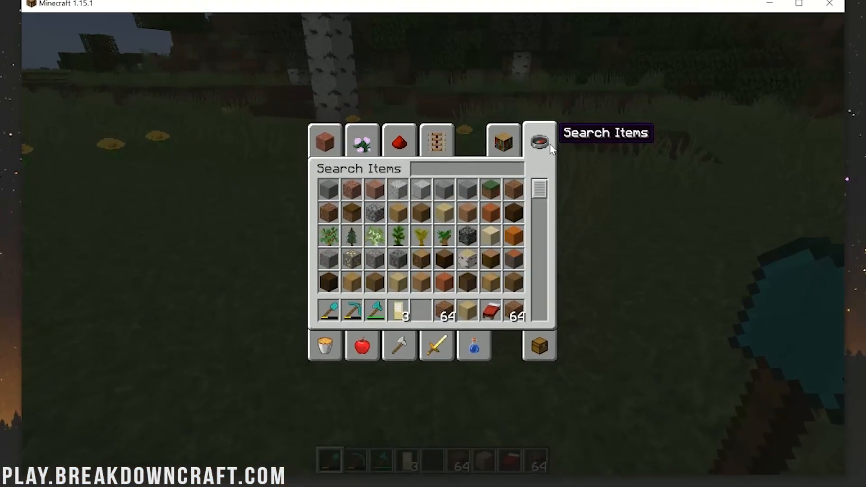
Search the creative inventory for 'ches' and close it
{"action": "type", "text": "ches"}
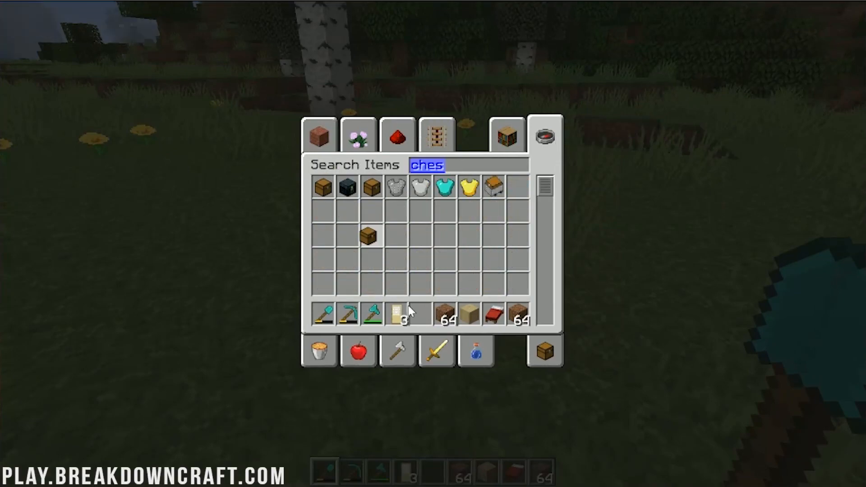
{"action": "key", "text": "escape"}
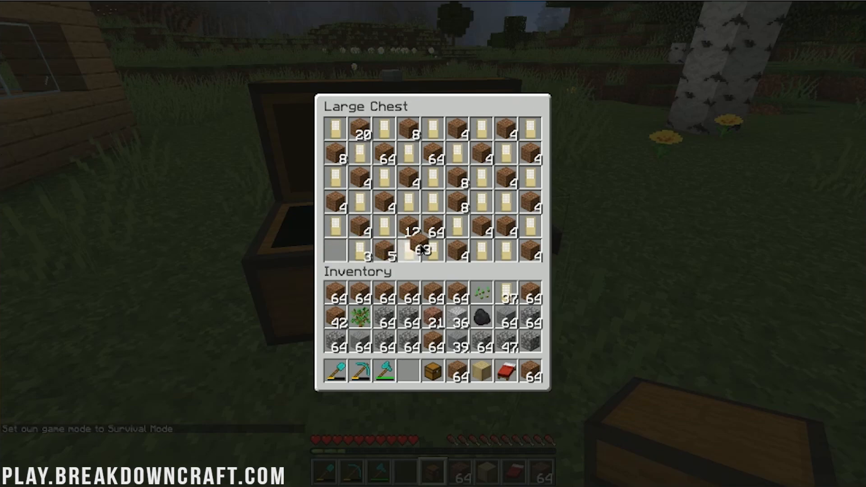
{"action": "mouse_move", "coordinate": [331, 252]}
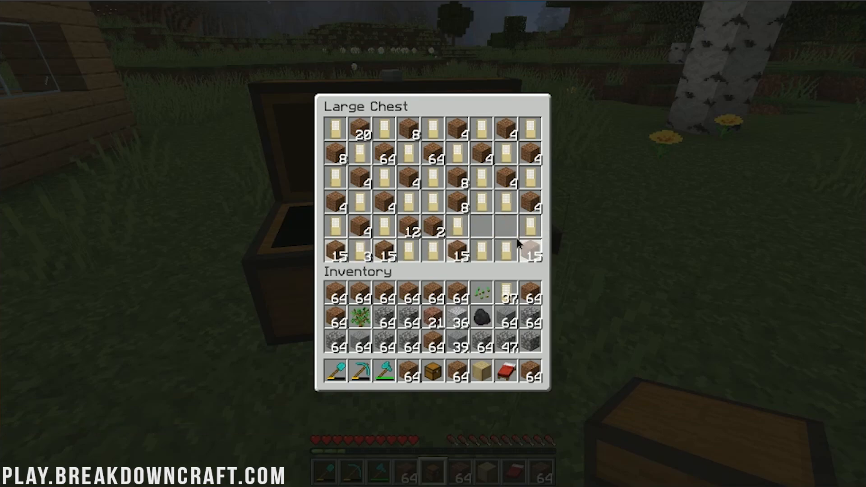
Close the large chest before moving the inventory stacks into the other chest
{"action": "key", "text": "Escape"}
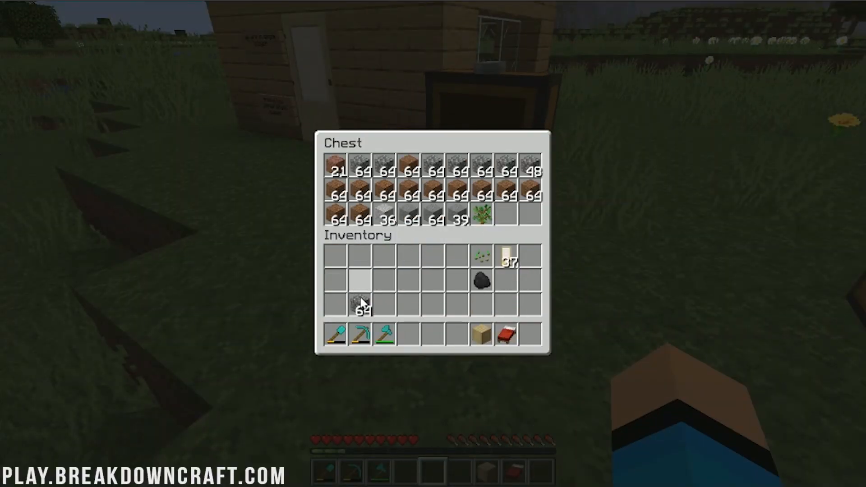
Close the single chest before reopening the large chest for Mouse Tweaks gestures
{"action": "key", "text": "Escape"}
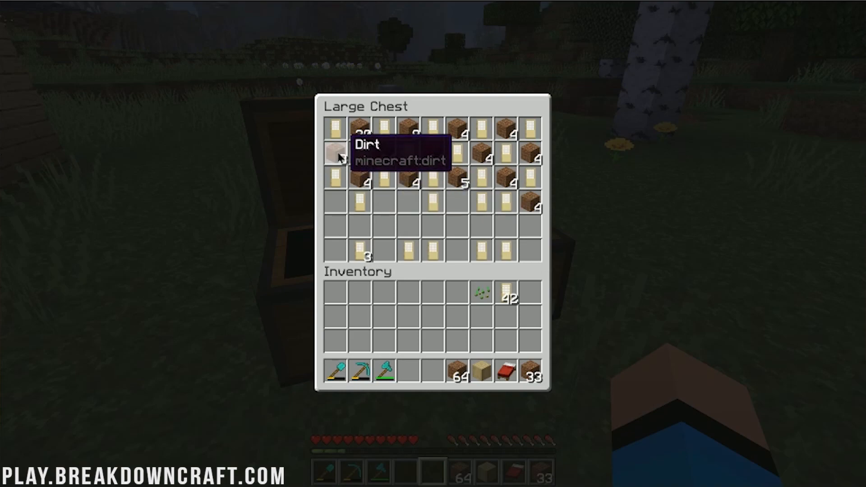
Leave the chest and bring up Mouse Tweaks 2.13's details in the in-game Mods list
{"action": "key", "text": "Escape"}
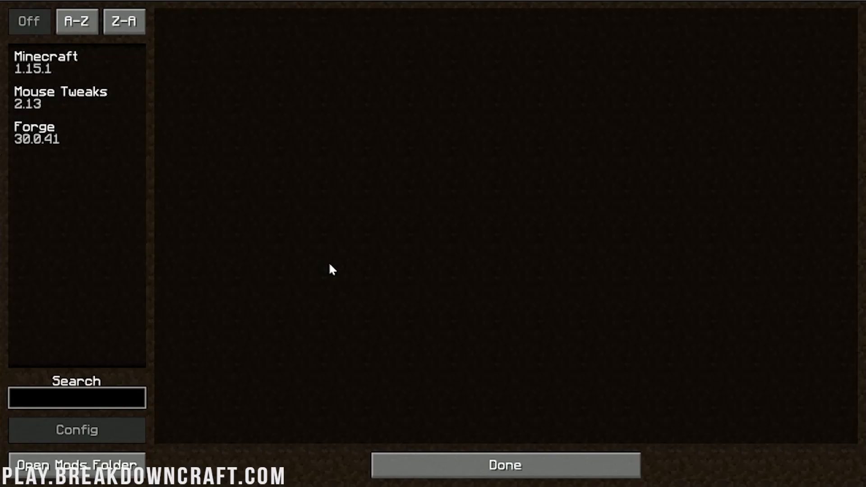
{"action": "left_click", "coordinate": [77, 98]}
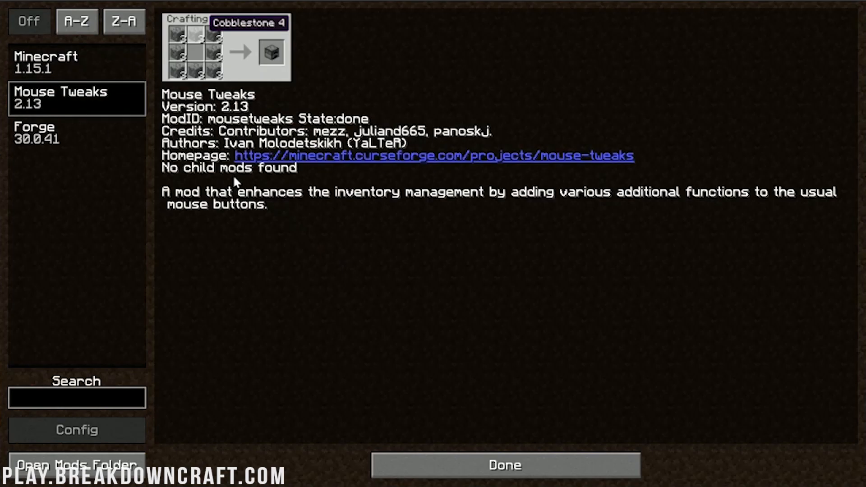